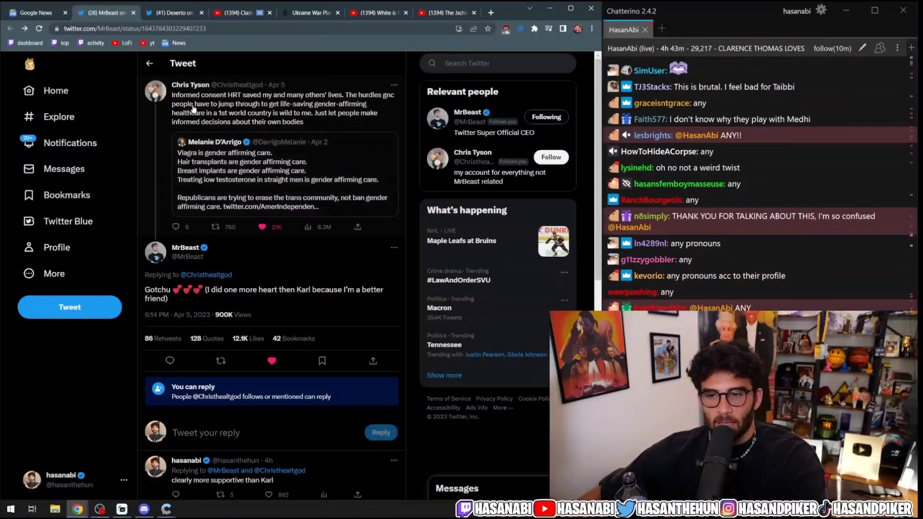
# - Switch to the Dexerto thread on Chris's HRT reveal and scroll through it
pyautogui.click(171, 13)
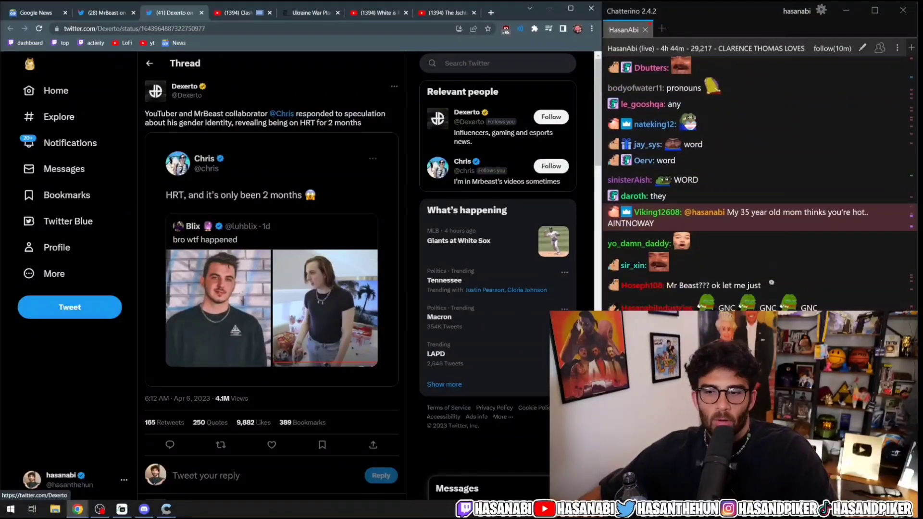
pyautogui.scroll(-3)
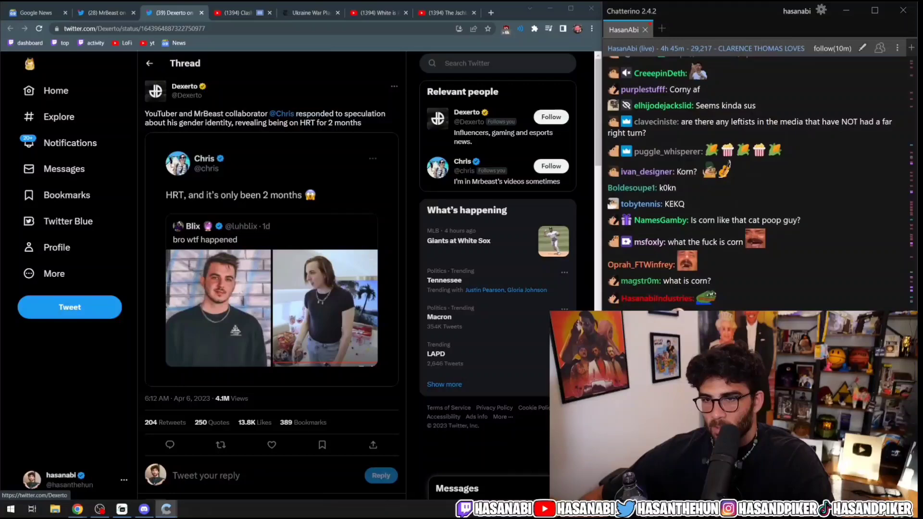
pyautogui.scroll(-3)
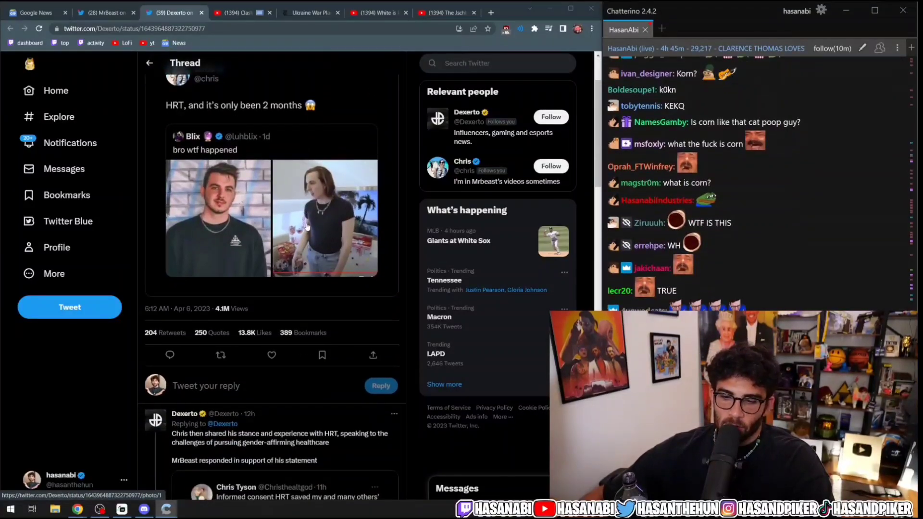
pyautogui.scroll(-3)
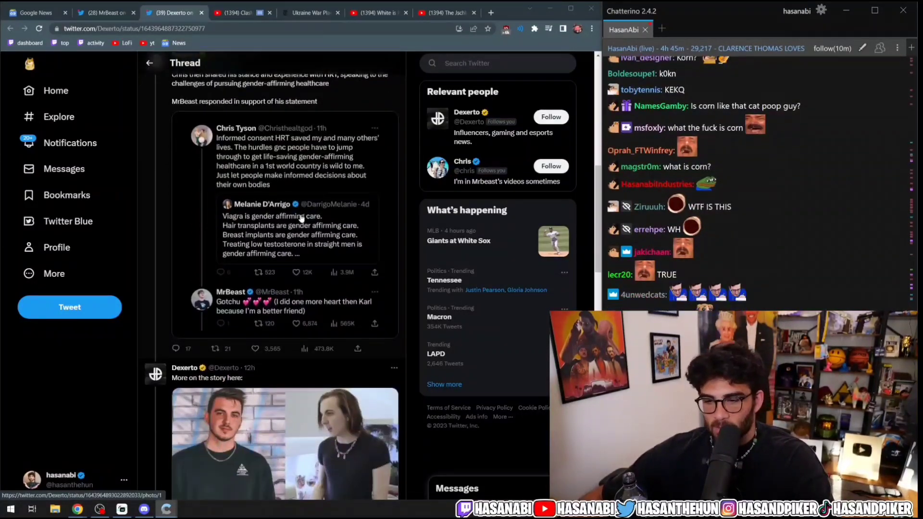
pyautogui.scroll(-3)
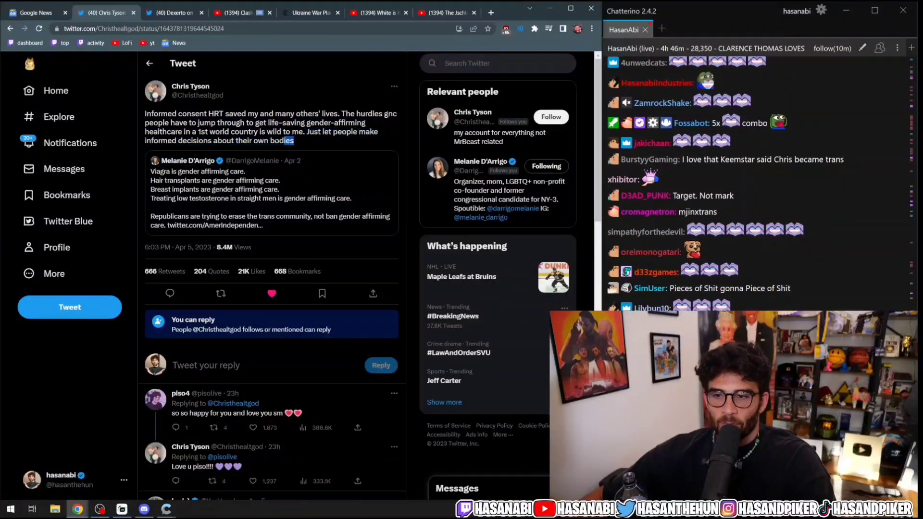
# - Scroll Chris Tyson's tweet replies, then go back to the Dexerto thread about two months on HRT
pyautogui.scroll(-3)
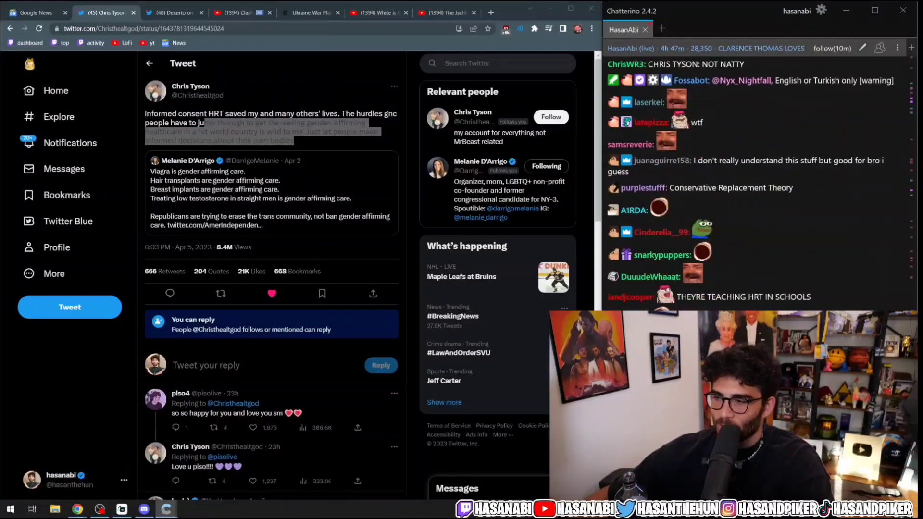
pyautogui.scroll(-3)
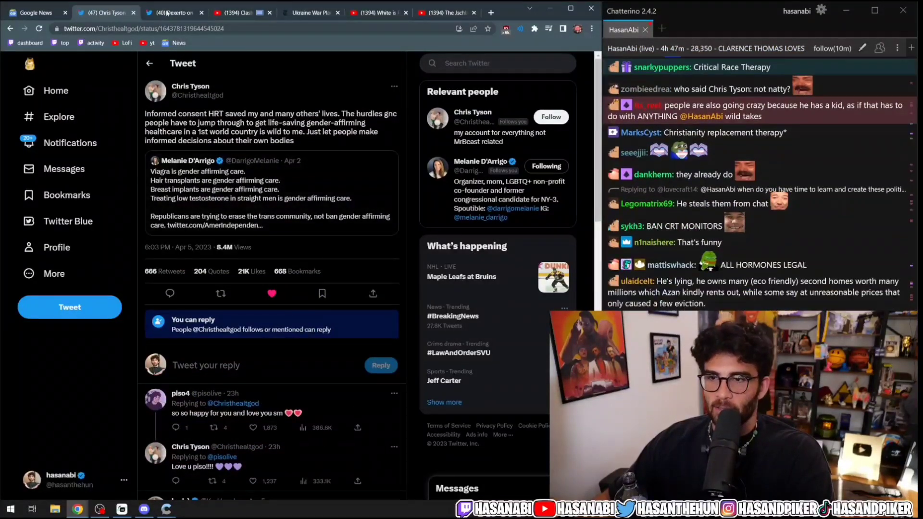
pyautogui.click(170, 12)
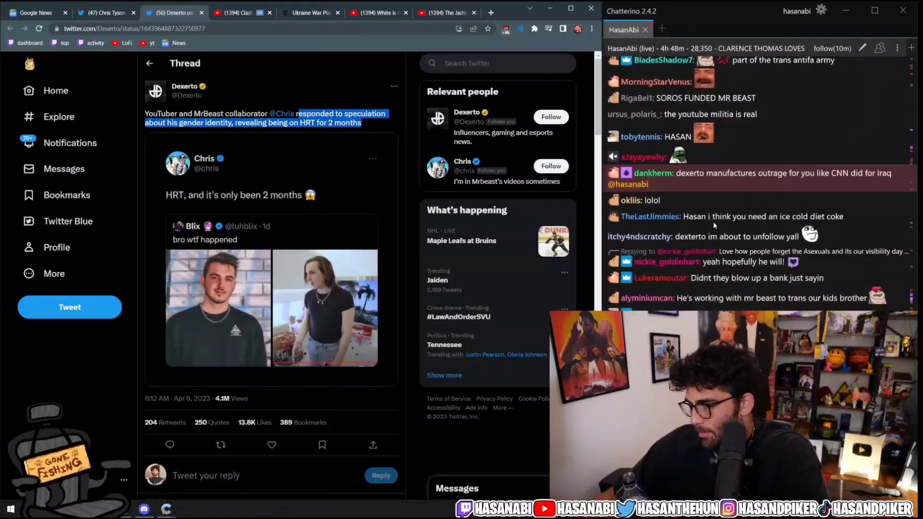
# - Scroll to Dexerto's HRT explanation tweet and highlight 'gender-affirming'
pyautogui.scroll(-3)
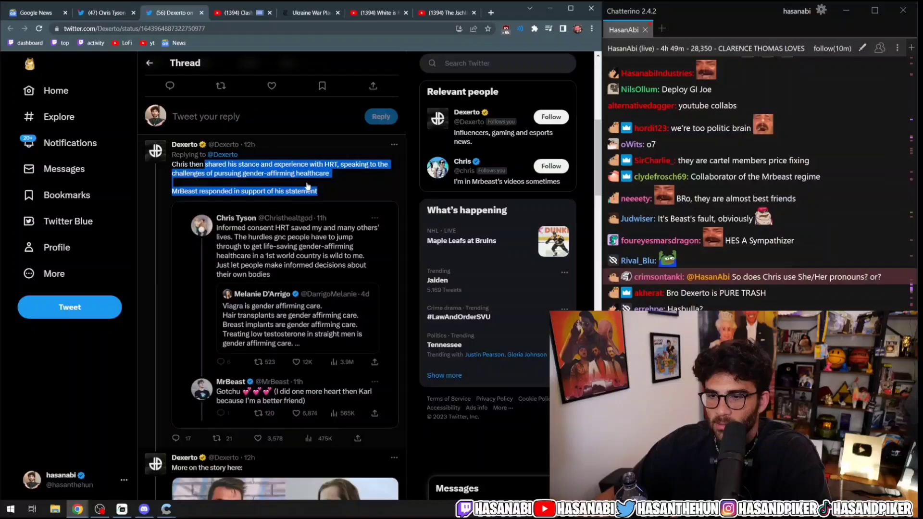
pyautogui.scroll(-3)
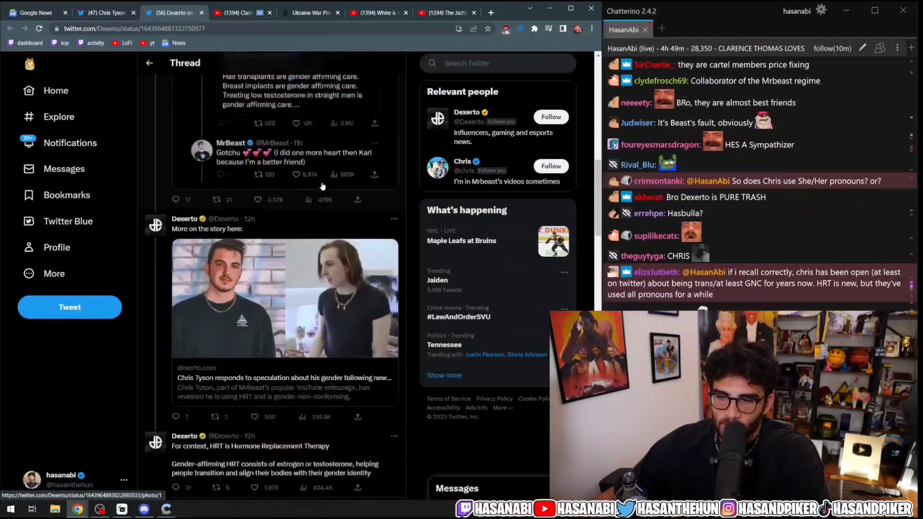
pyautogui.scroll(-3)
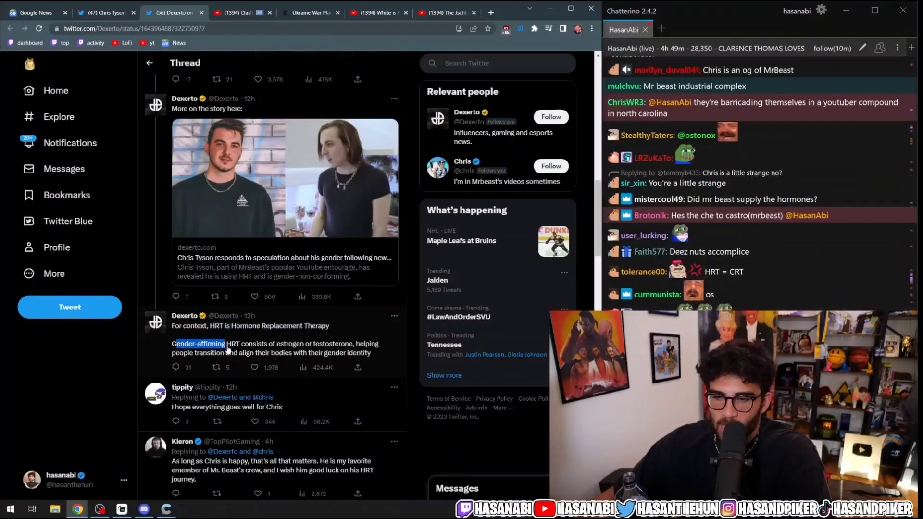
pyautogui.moveTo(172, 343); pyautogui.dragTo(371, 352)
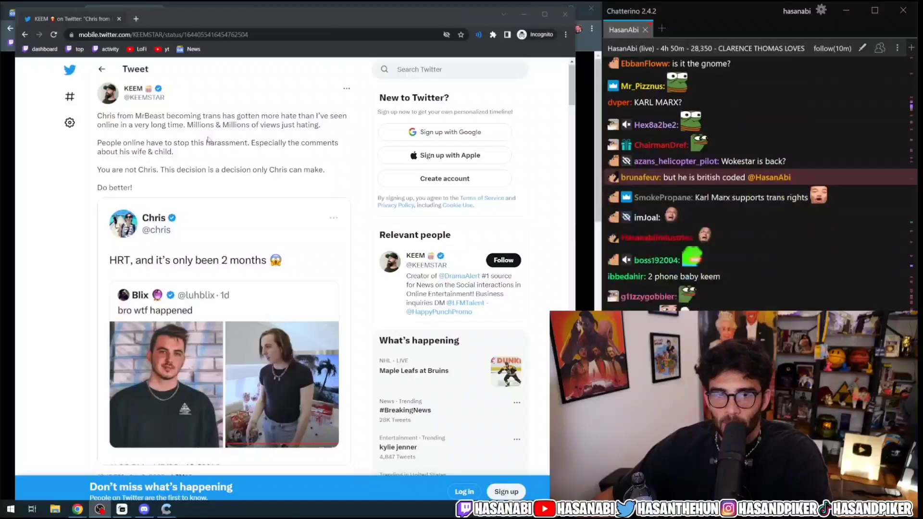
# - Highlight 'Millions' in KEEMSTAR's tweet and scroll down to its replies
pyautogui.scroll(-3)
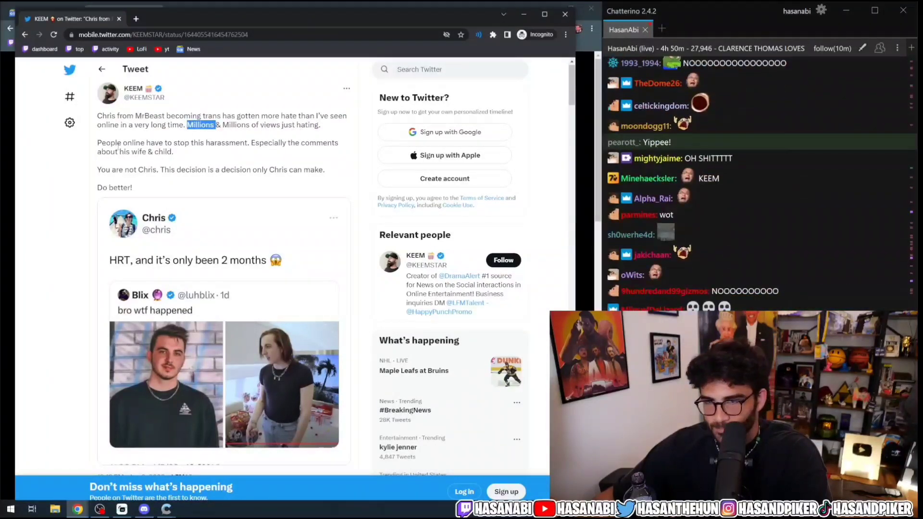
pyautogui.moveTo(97, 142); pyautogui.dragTo(174, 152)
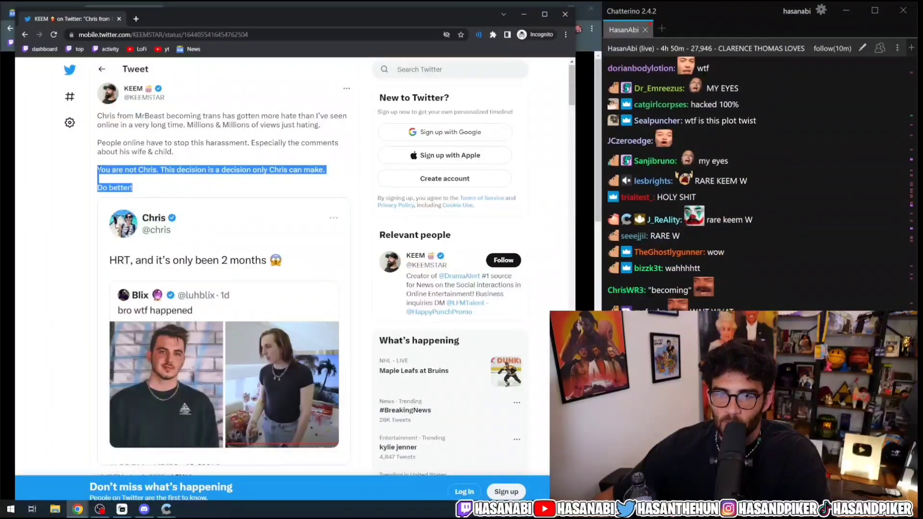
pyautogui.scroll(-3)
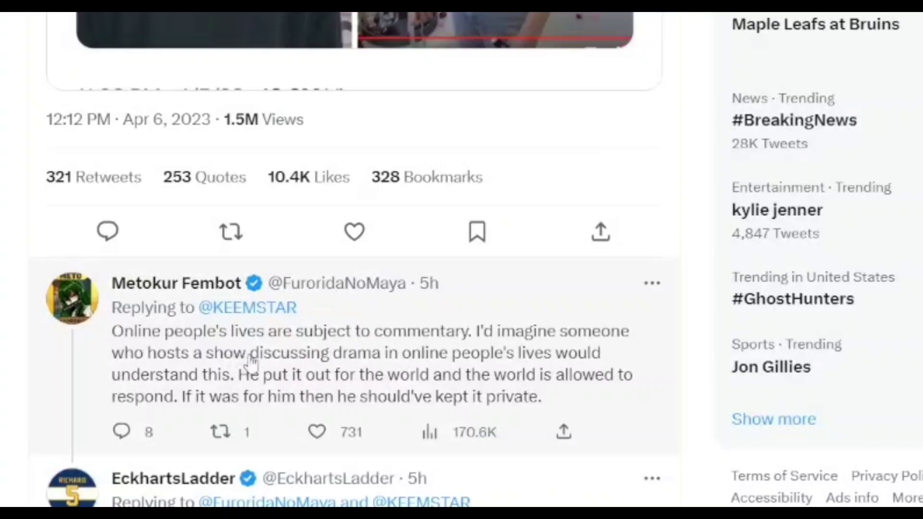
pyautogui.moveTo(753, 288)
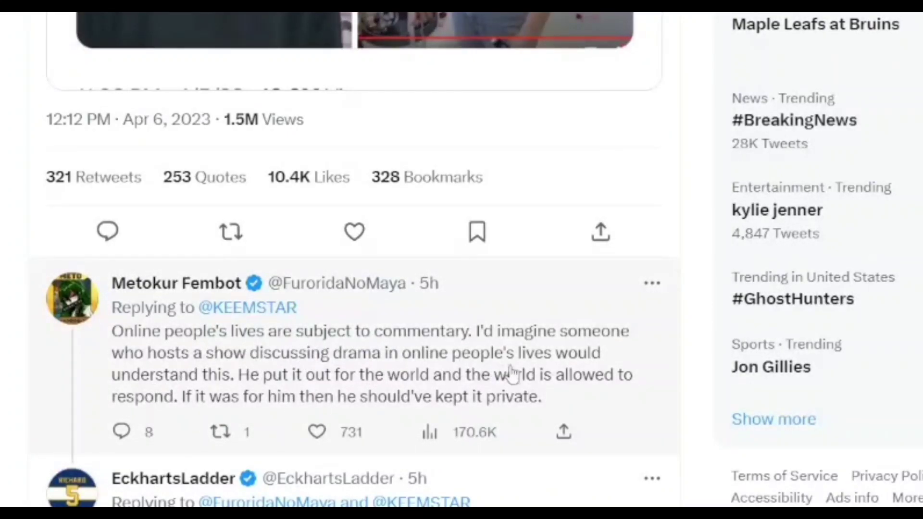
pyautogui.moveTo(262, 380)
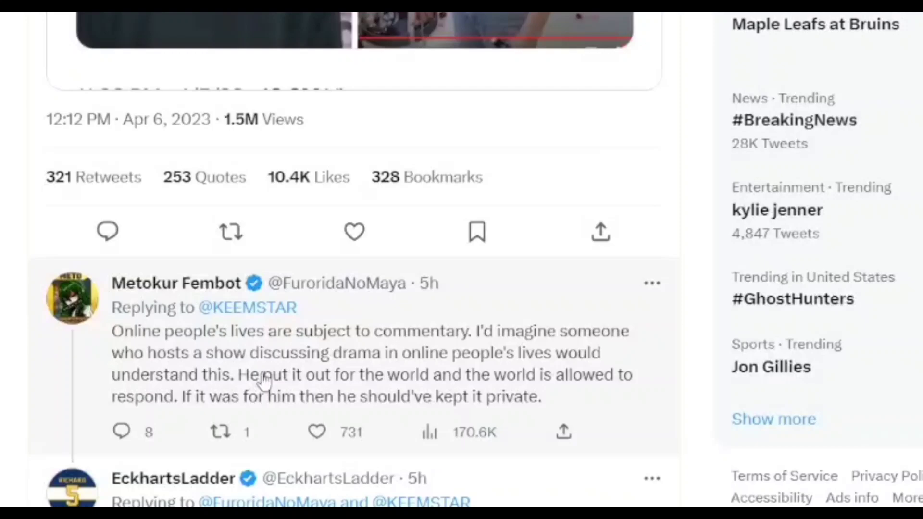
pyautogui.moveTo(209, 391)
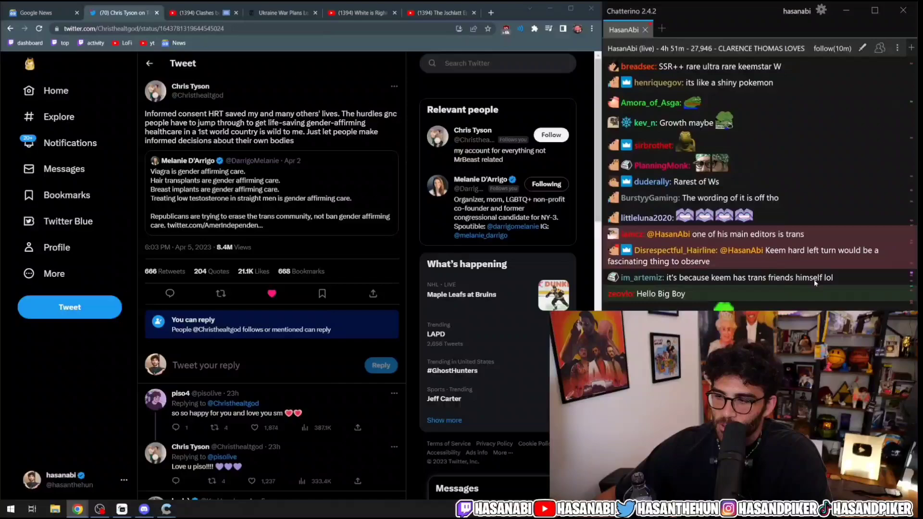
pyautogui.scroll(-3)
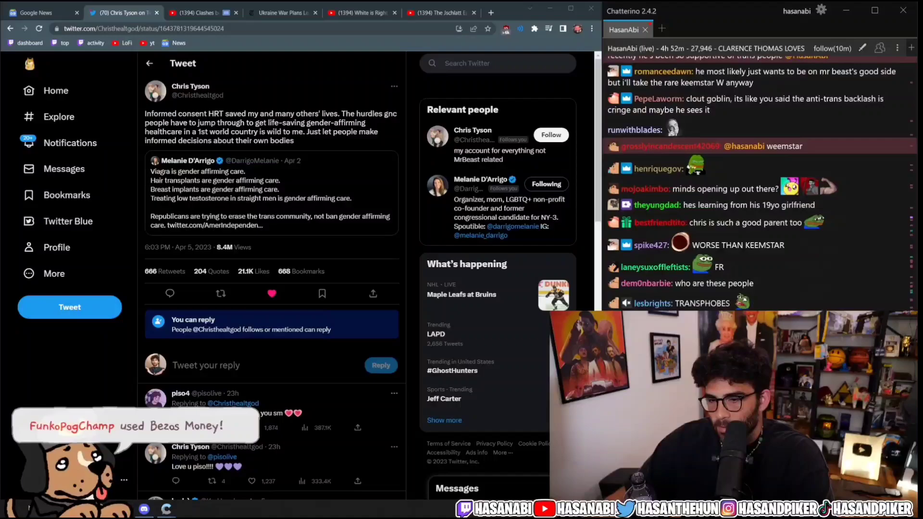
pyautogui.scroll(-3)
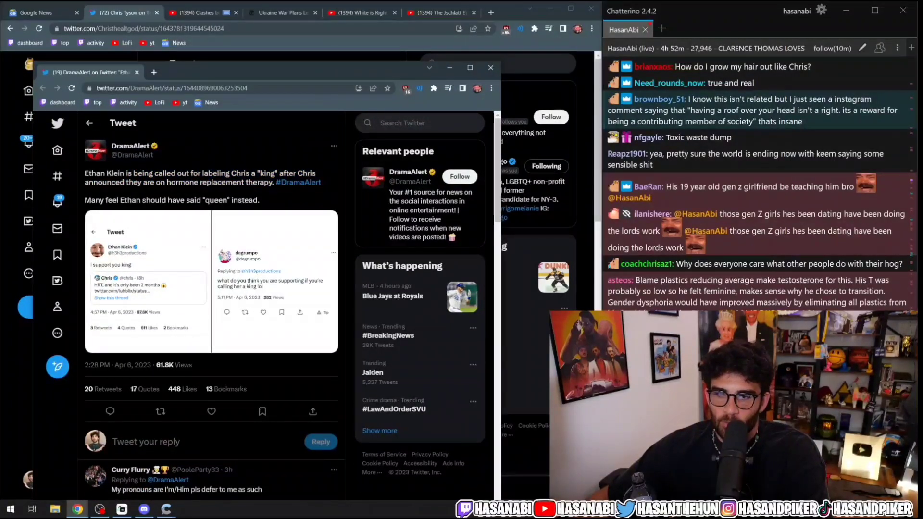
# - Highlight DramaAlert's text about Ethan Klein calling Chris a king, then scroll down
pyautogui.moveTo(119, 173); pyautogui.dragTo(259, 200)
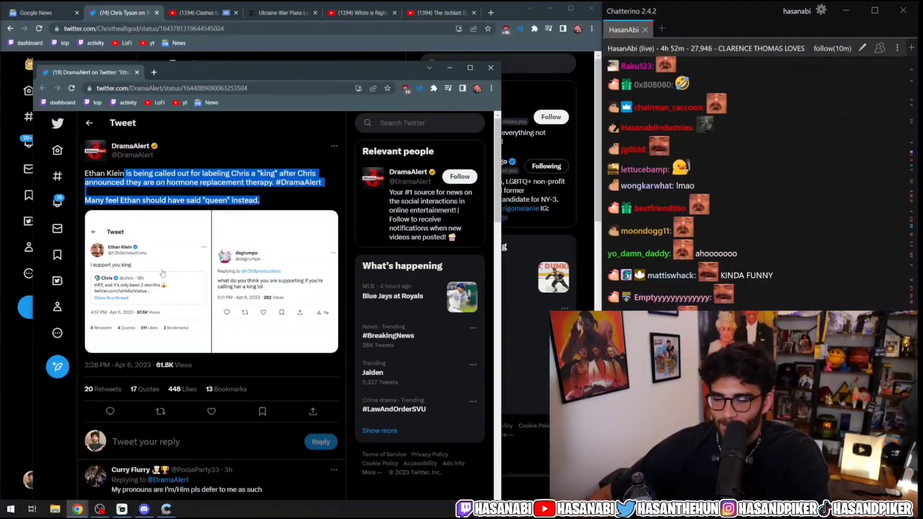
pyautogui.scroll(-3)
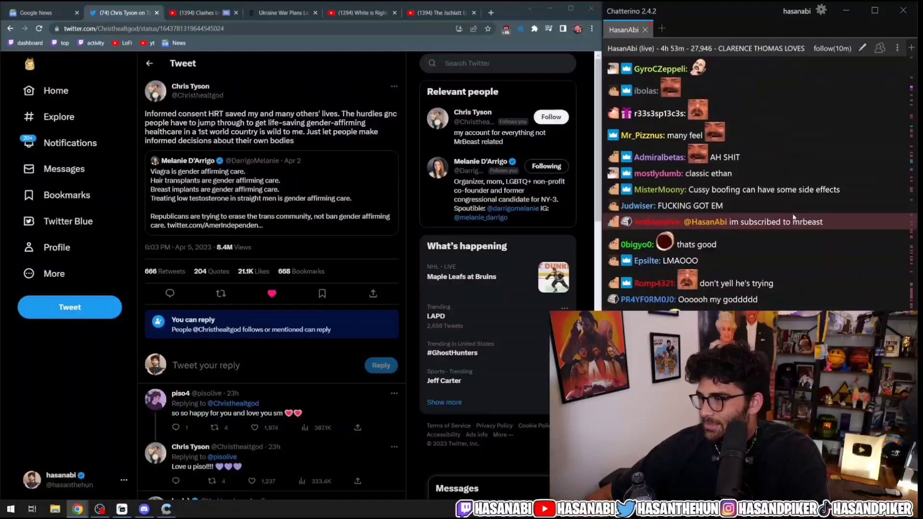
pyautogui.scroll(-3)
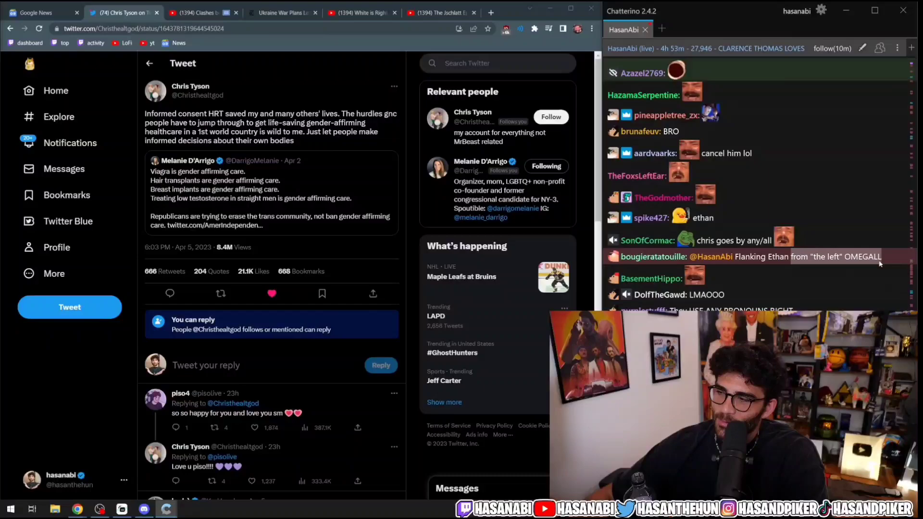
pyautogui.scroll(-3)
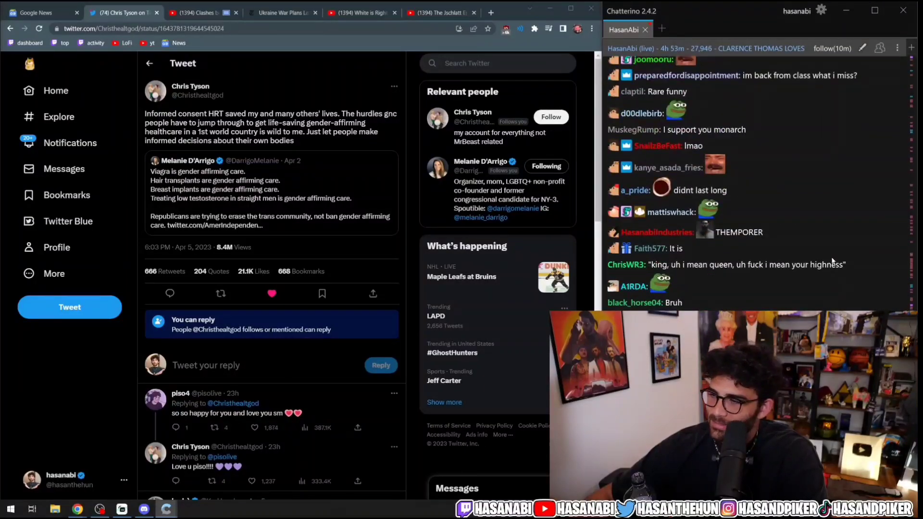
pyautogui.scroll(-3)
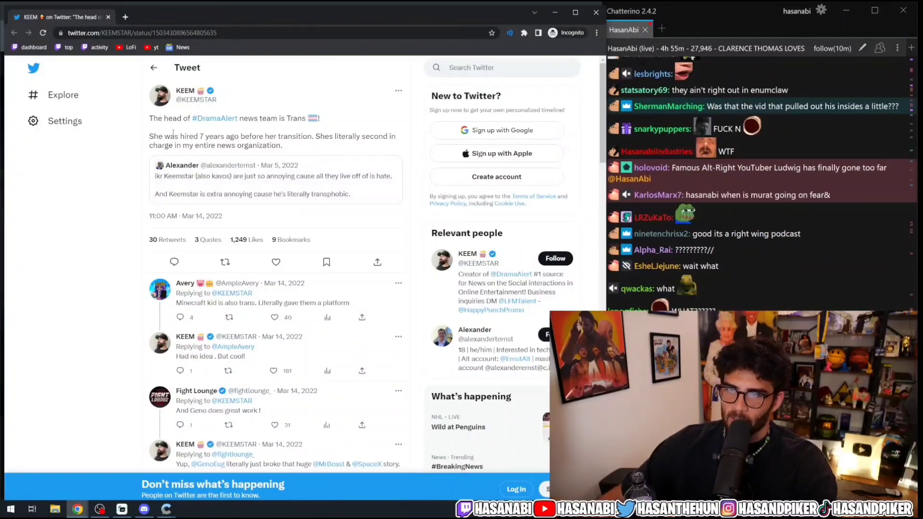
# - Highlight the sentence about her being hired in KEEM's March 2022 tweet
pyautogui.moveTo(244, 118); pyautogui.dragTo(323, 118)
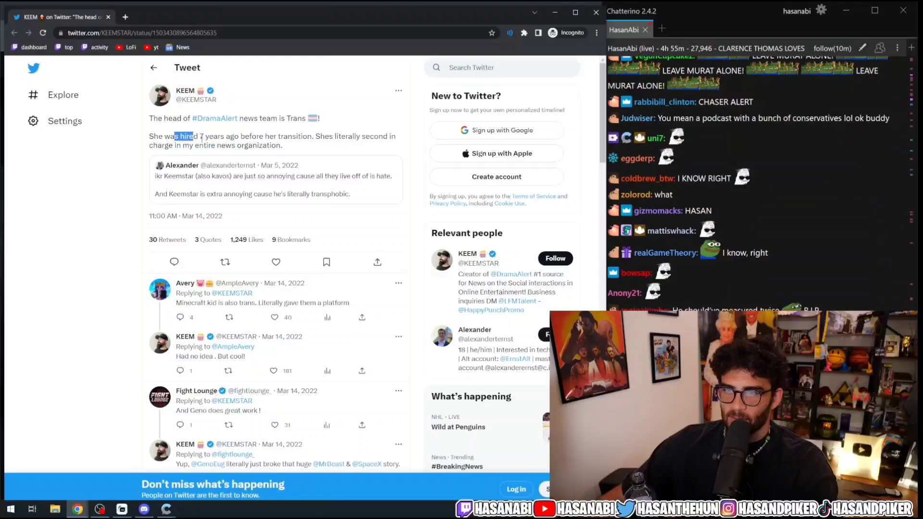
pyautogui.moveTo(174, 136); pyautogui.dragTo(282, 145)
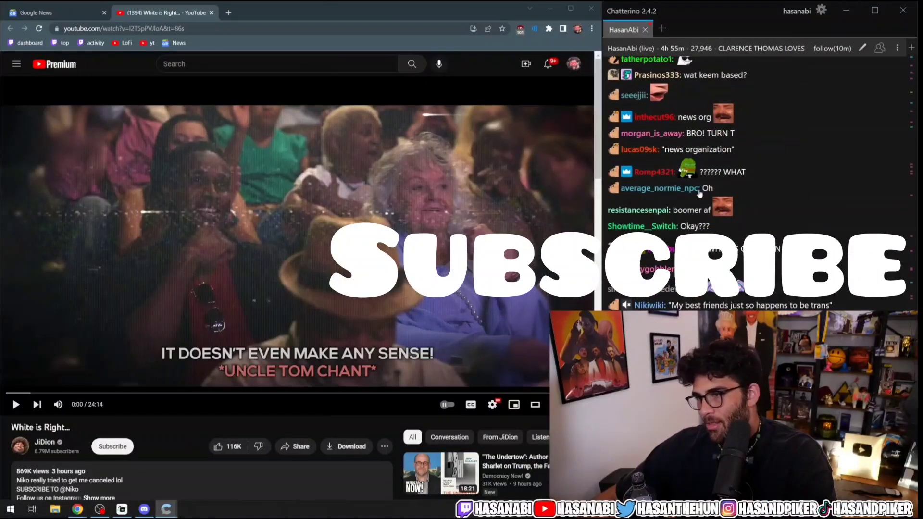
# - Expand JiDion's 'White is Right…' video to fill the browser window
pyautogui.click(519, 28)
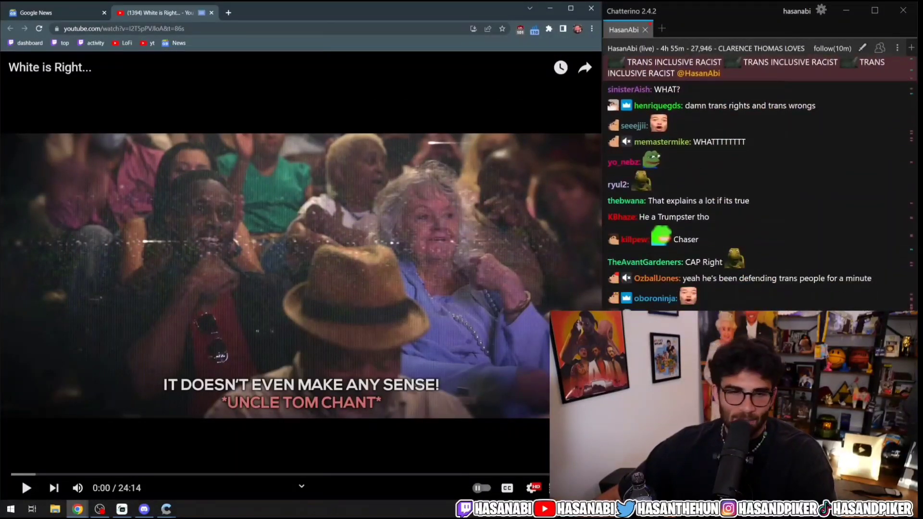
pyautogui.scroll(-3)
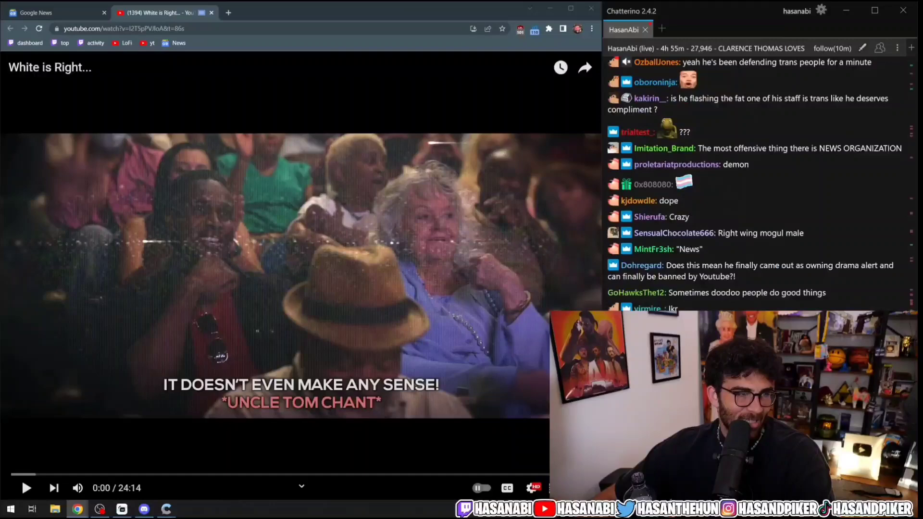